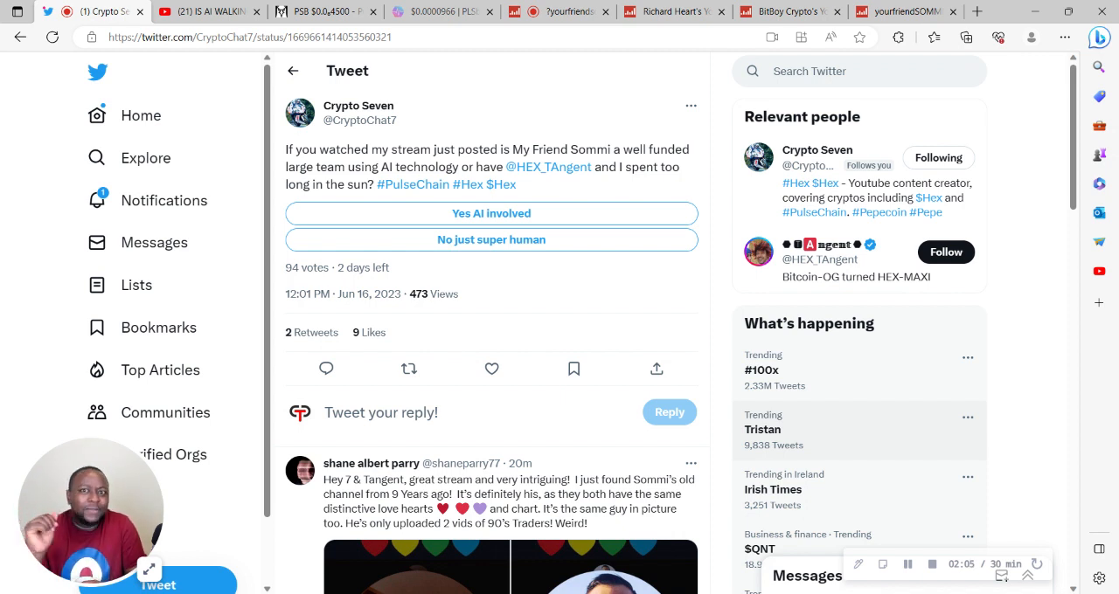
- Review the 16.3K-subscriber channel's daily stats summary, averages and monthly video views chart
left_click(492, 367)
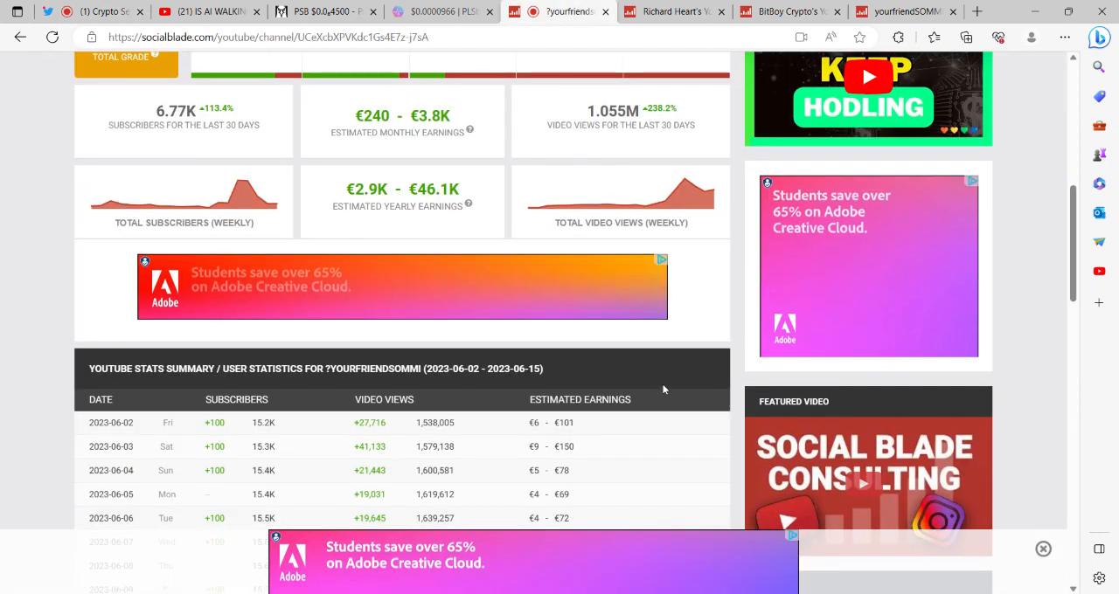
scroll("down", 3)
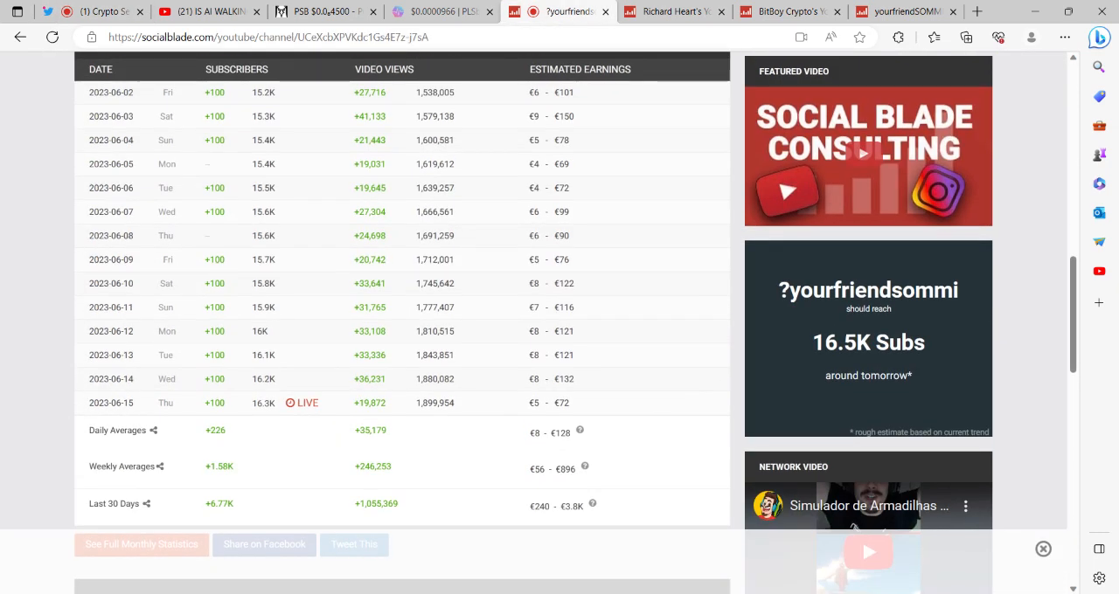
scroll("up", 3)
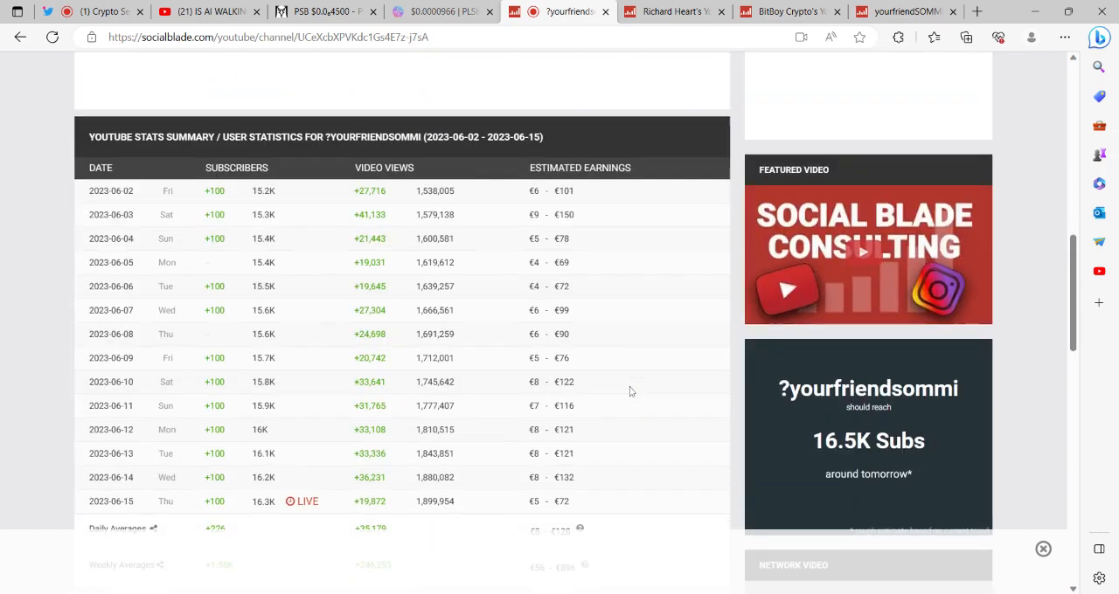
scroll("down", 3)
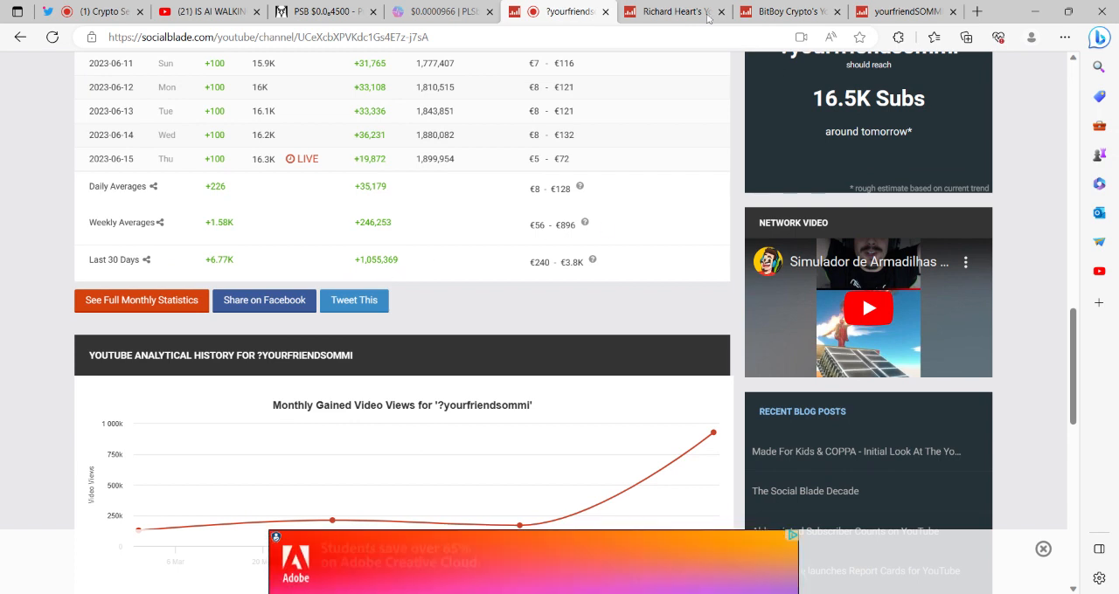
- Check Richard Heart's monthly gained video views history, then return to the ?yourfriendsommi page
left_click(668, 13)
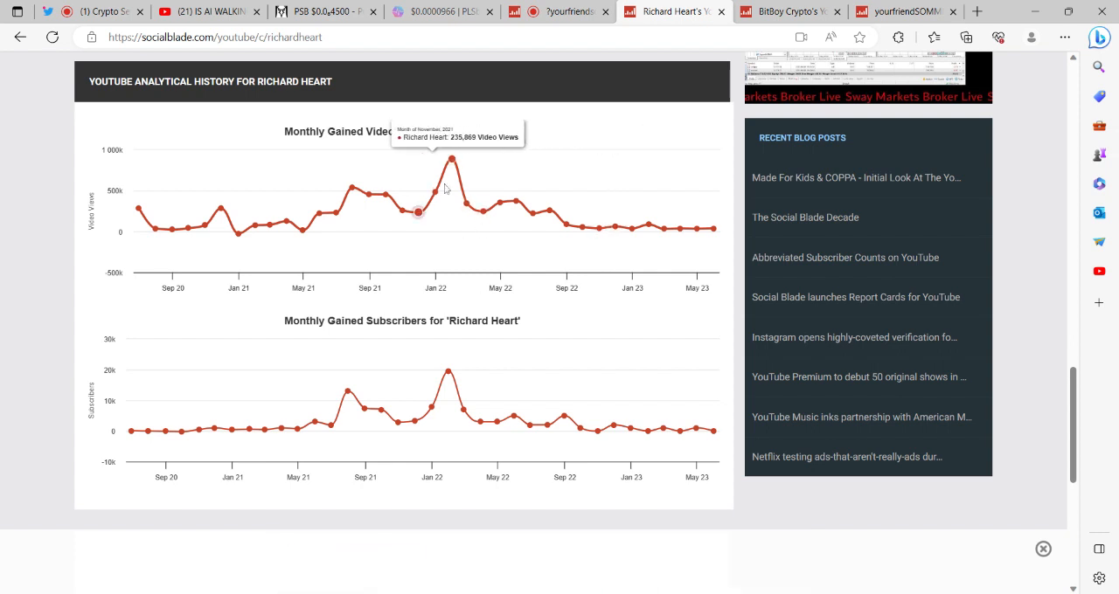
mouse_move(451, 162)
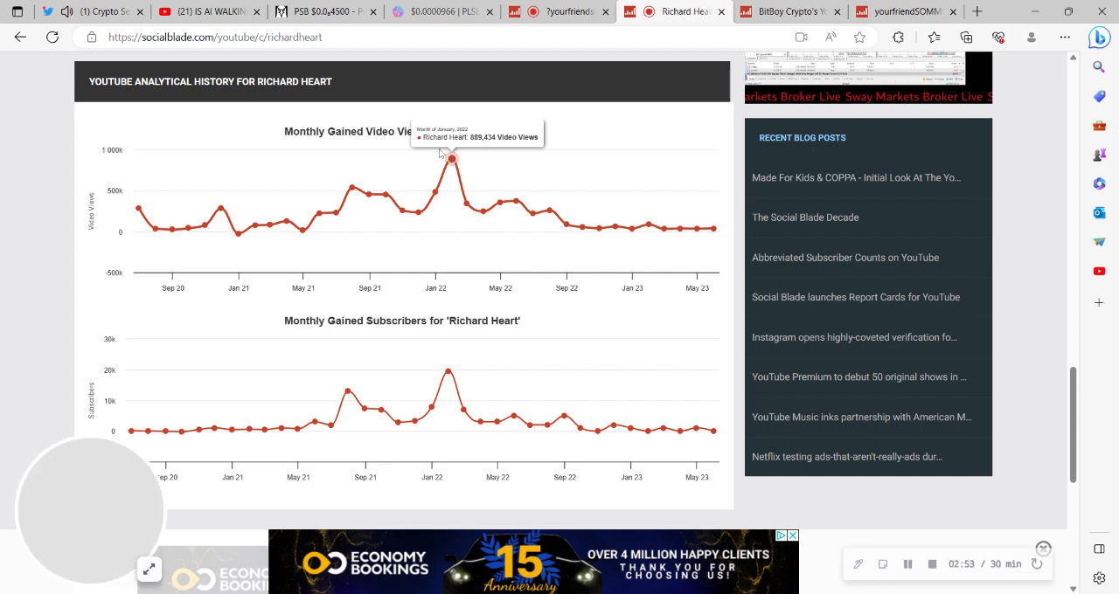
mouse_move(465, 203)
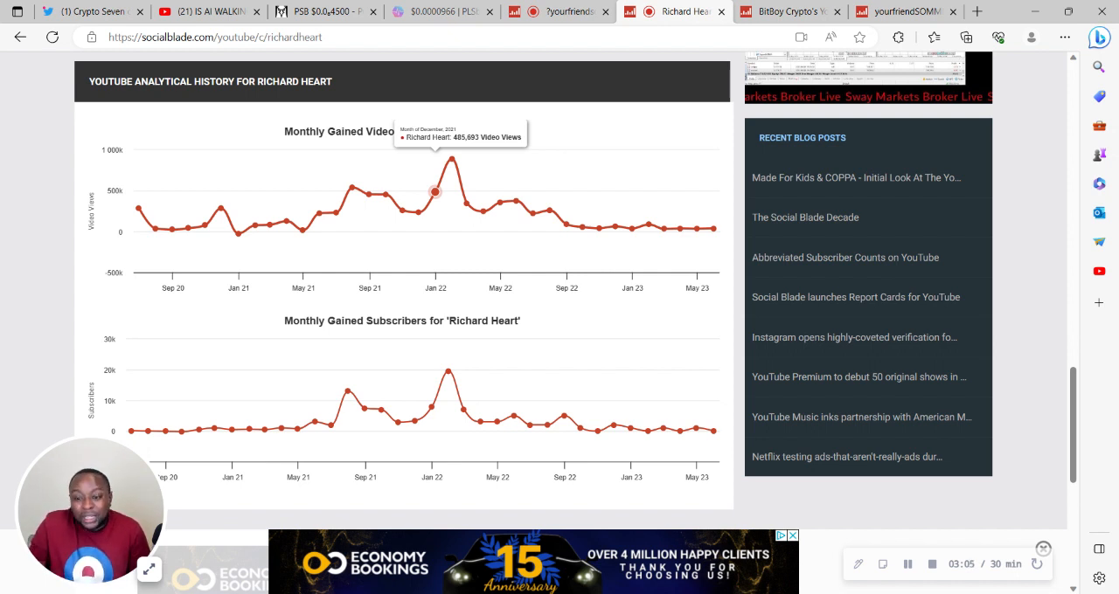
left_click(88, 13)
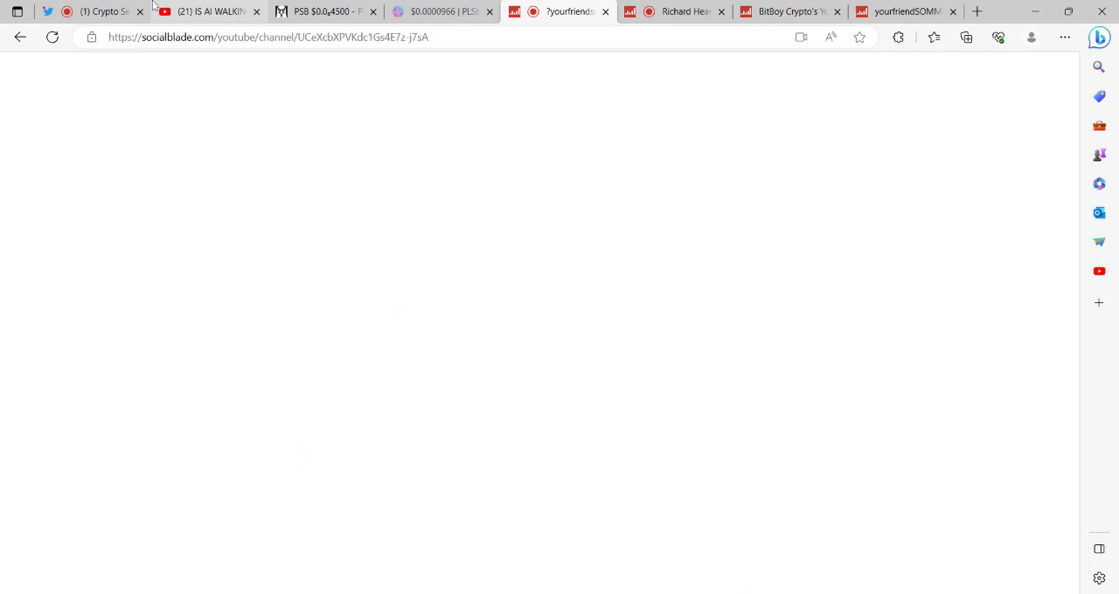
- Return to Crypto Seven's AI poll tweet, now showing 97 votes
left_click(87, 12)
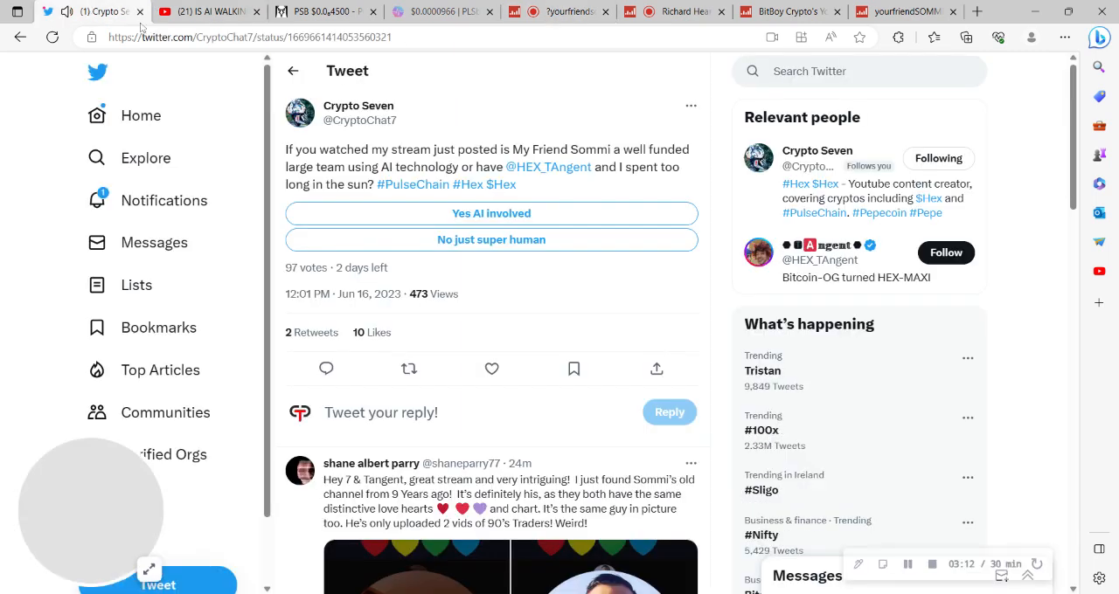
mouse_move(469, 80)
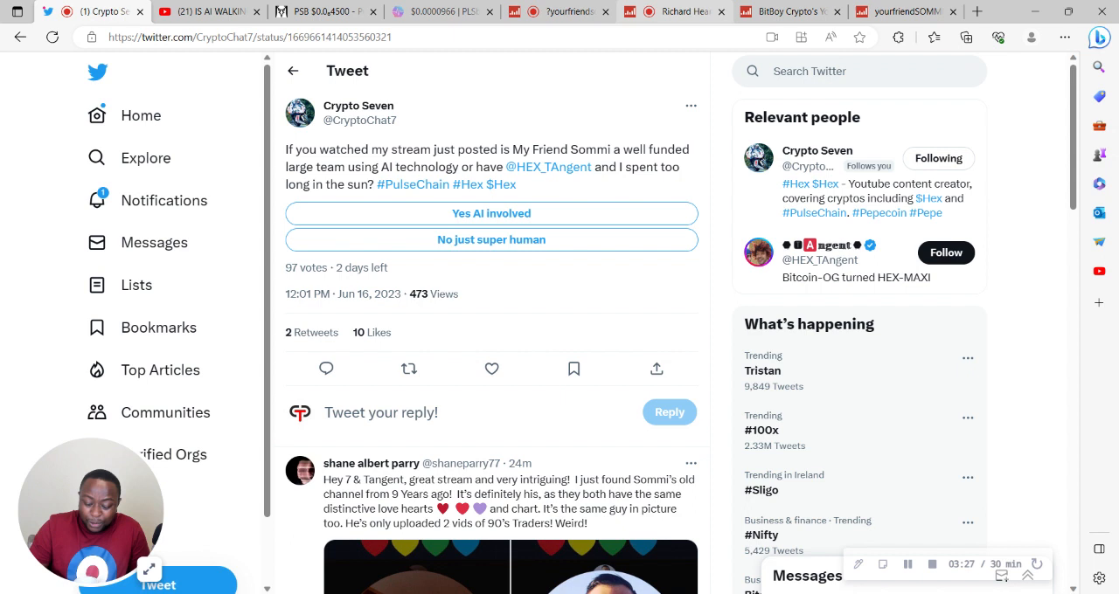
mouse_move(720, 151)
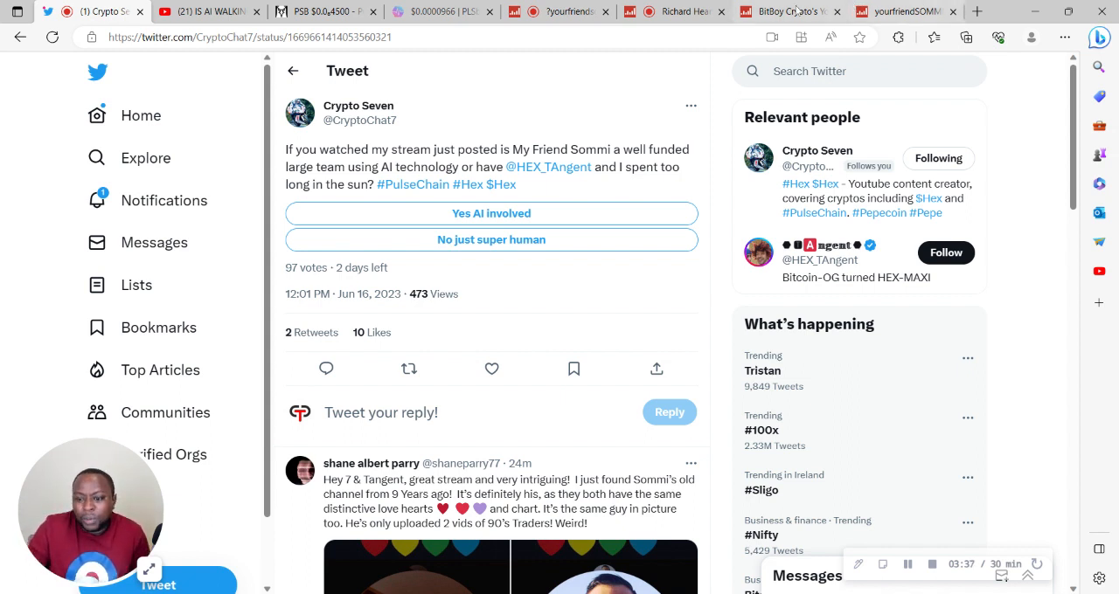
- Review BitBoy Crypto's daily stats summary, averages and monthly gained video views chart
left_click(783, 12)
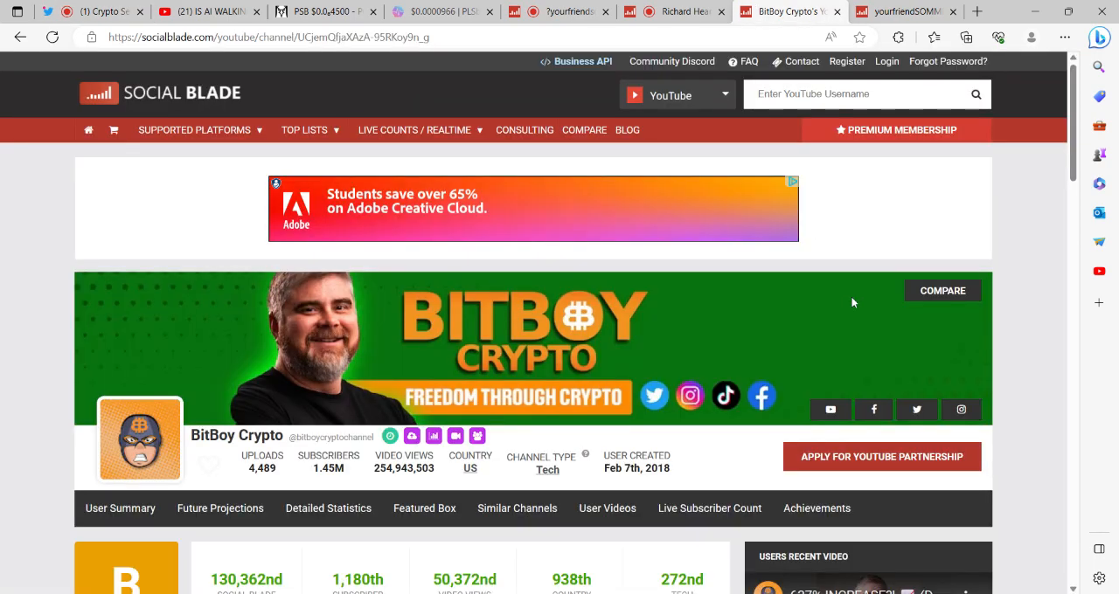
scroll("down", 3)
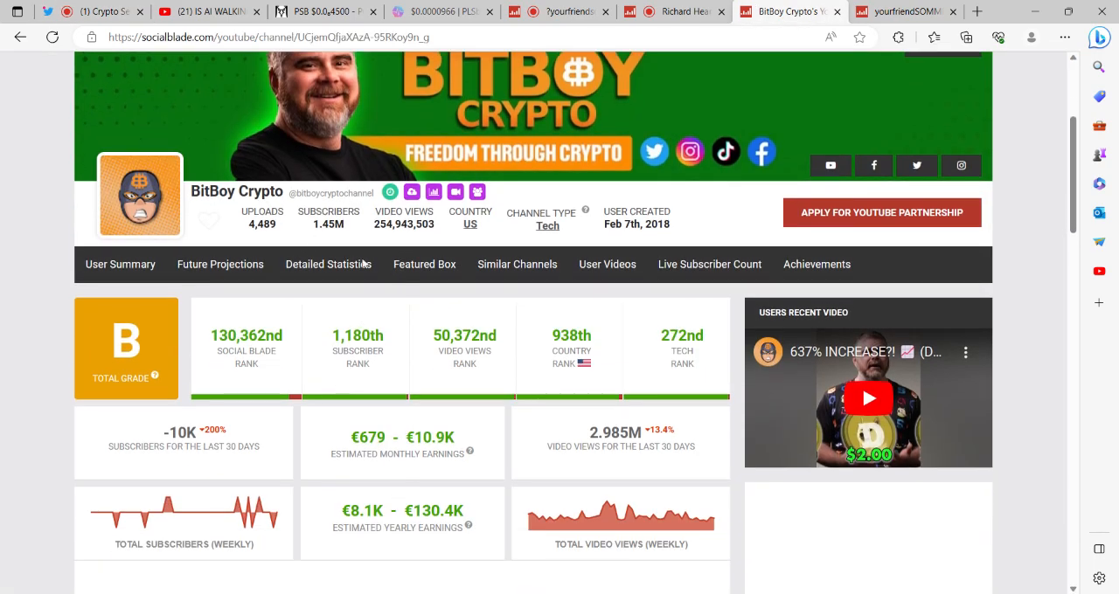
scroll("down", 3)
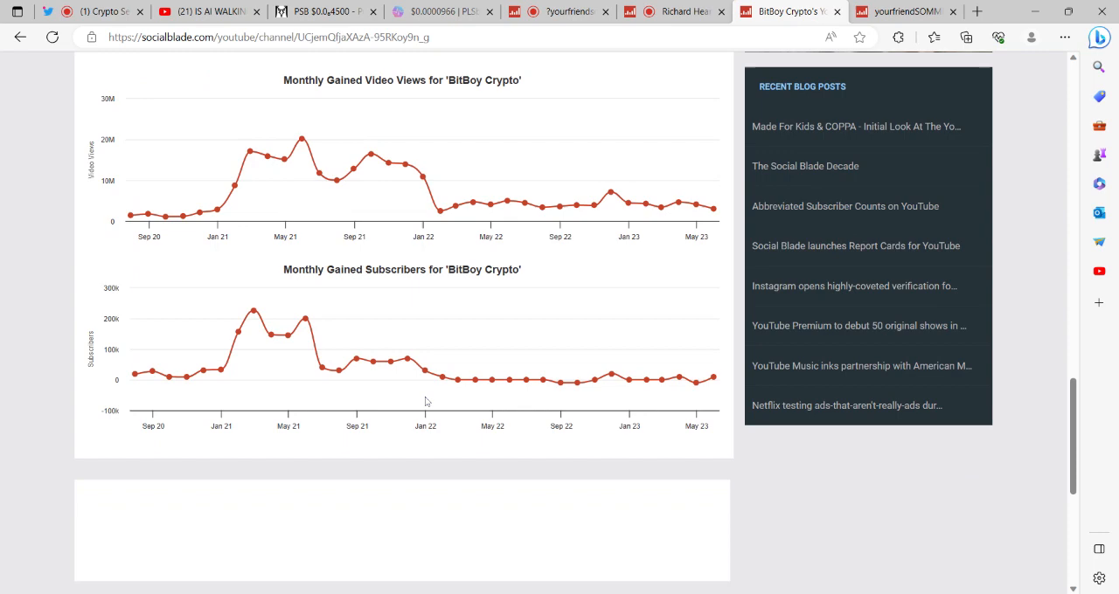
scroll("up", 3)
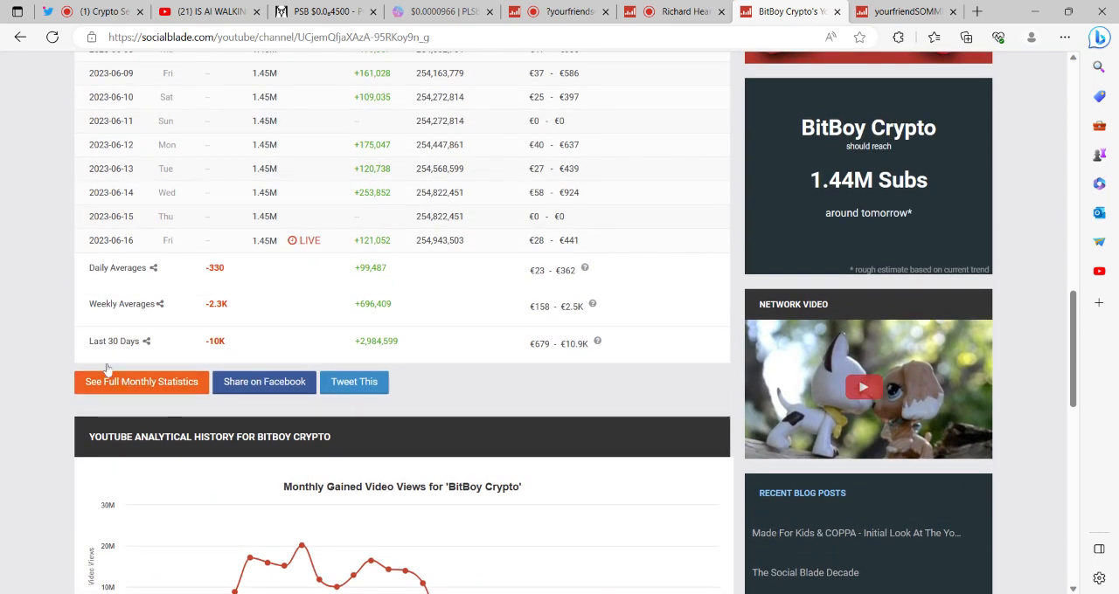
mouse_move(371, 355)
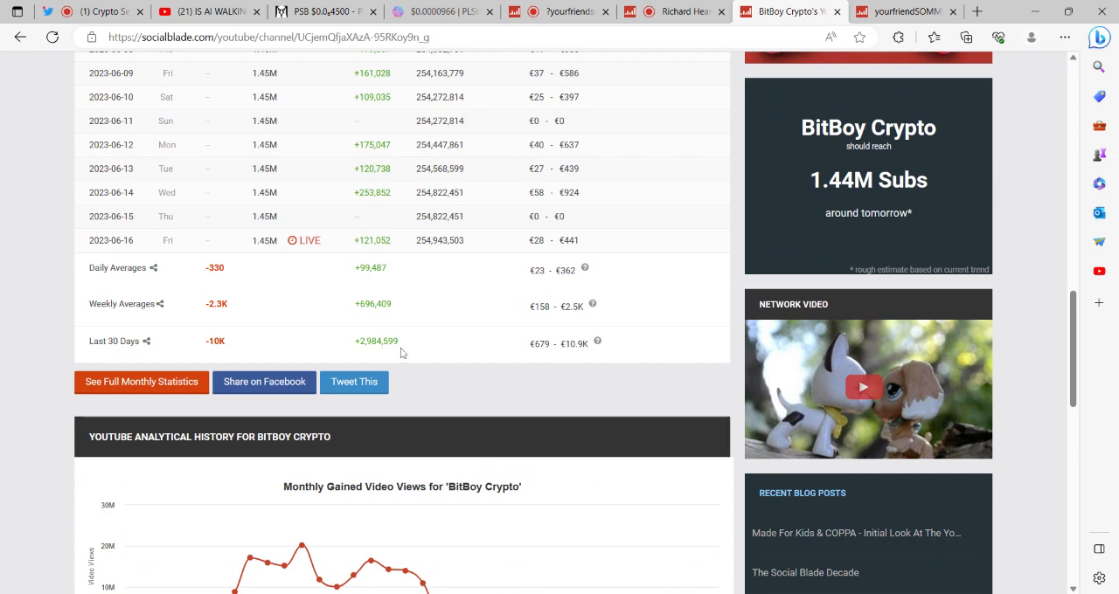
scroll("down", 3)
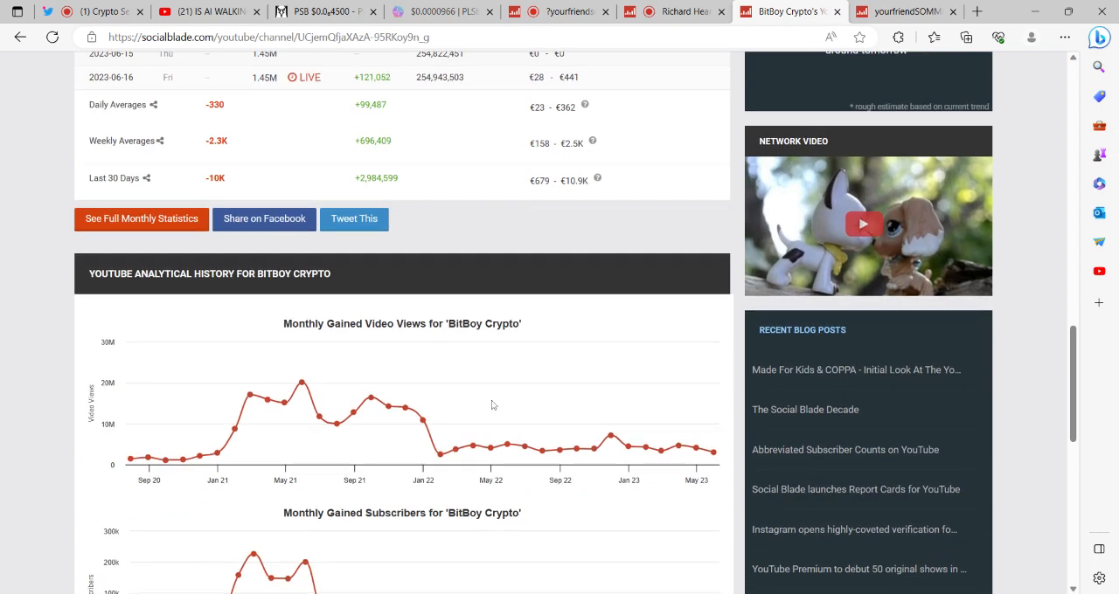
mouse_move(713, 453)
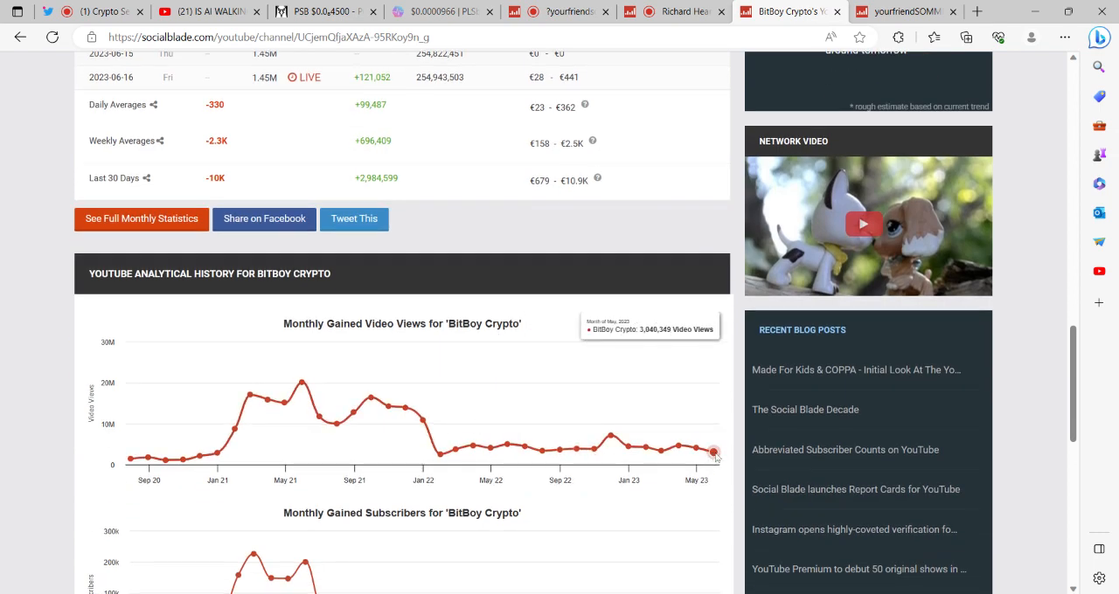
mouse_move(360, 181)
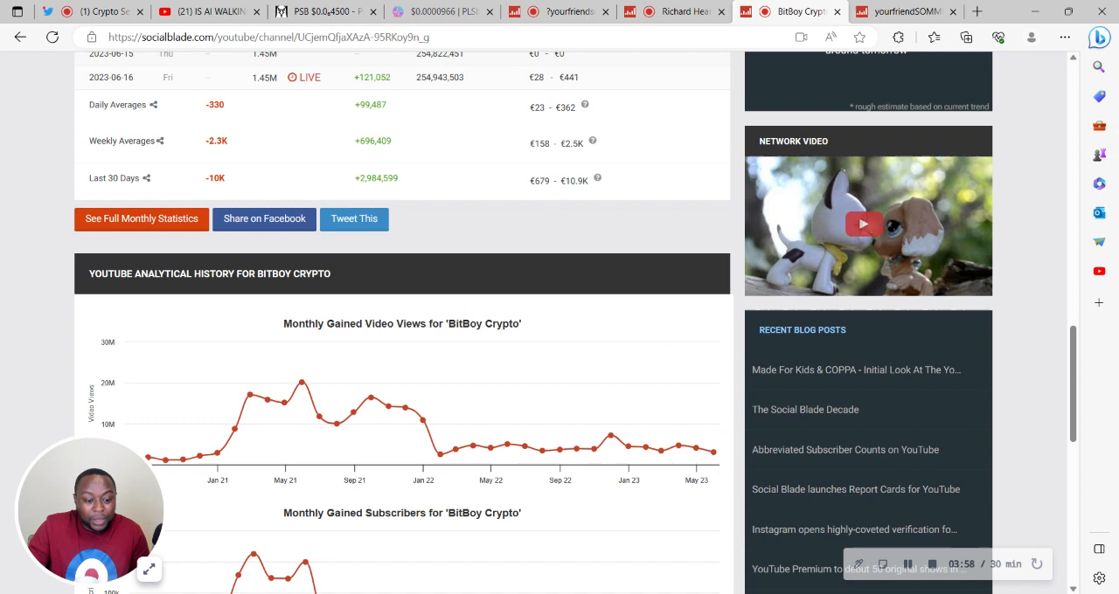
mouse_move(374, 189)
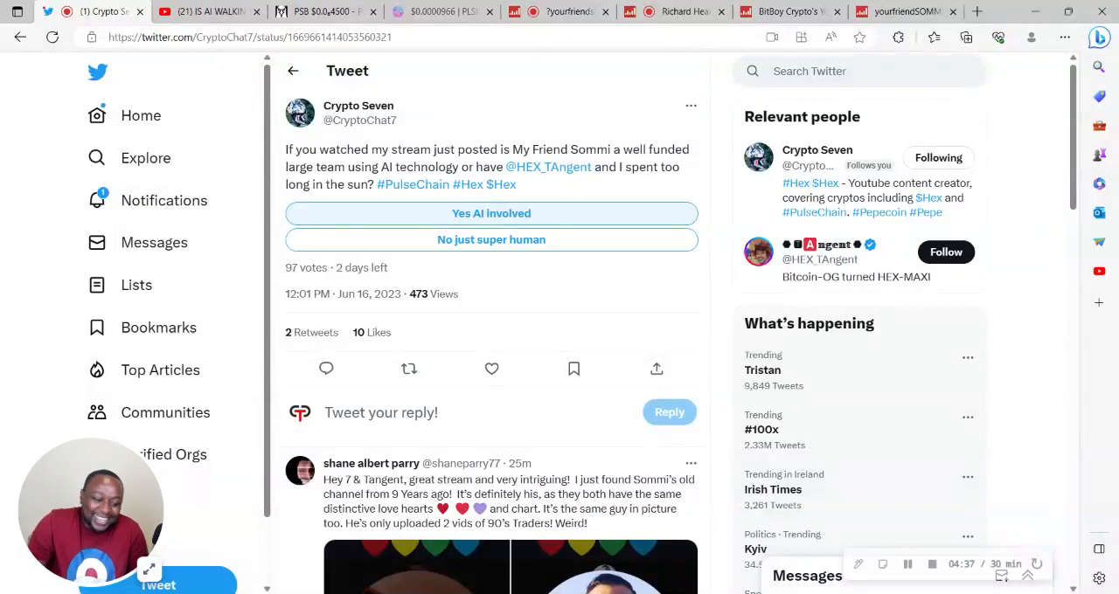
mouse_move(682, 272)
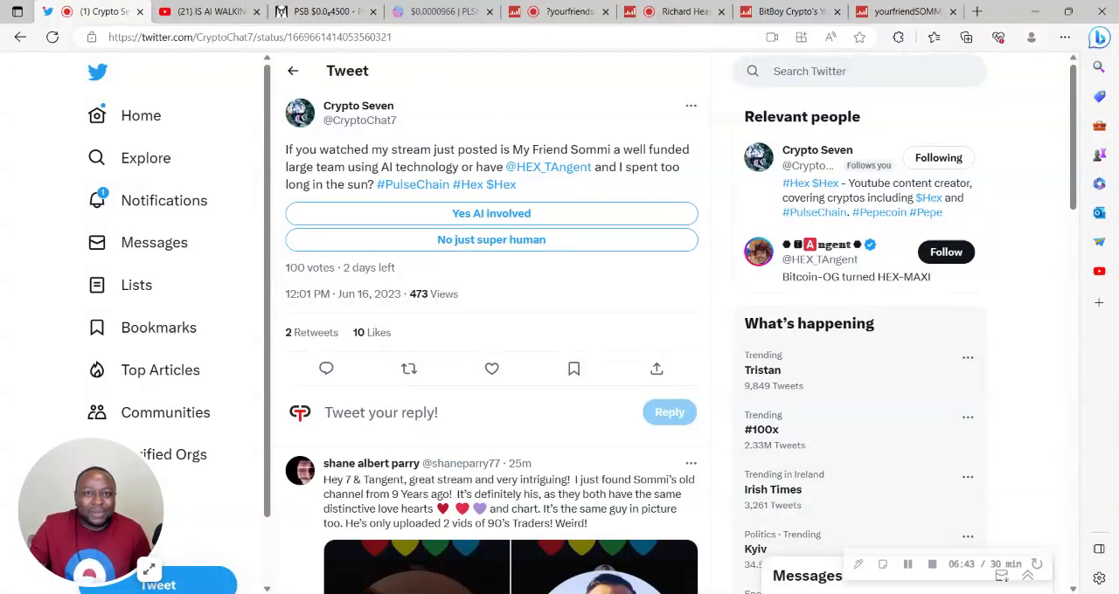
mouse_move(427, 94)
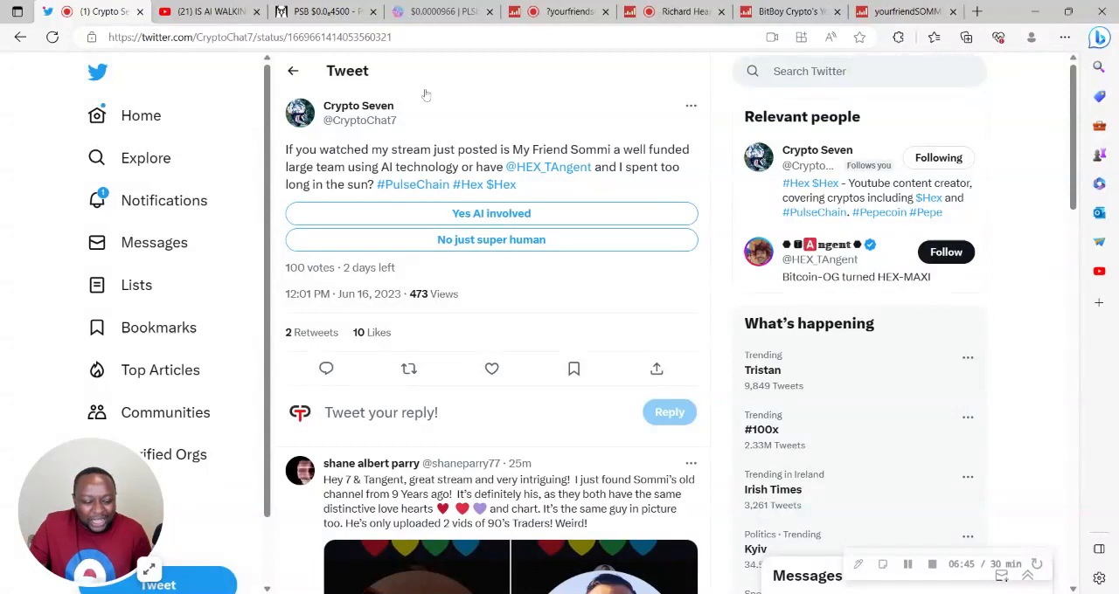
mouse_move(276, 516)
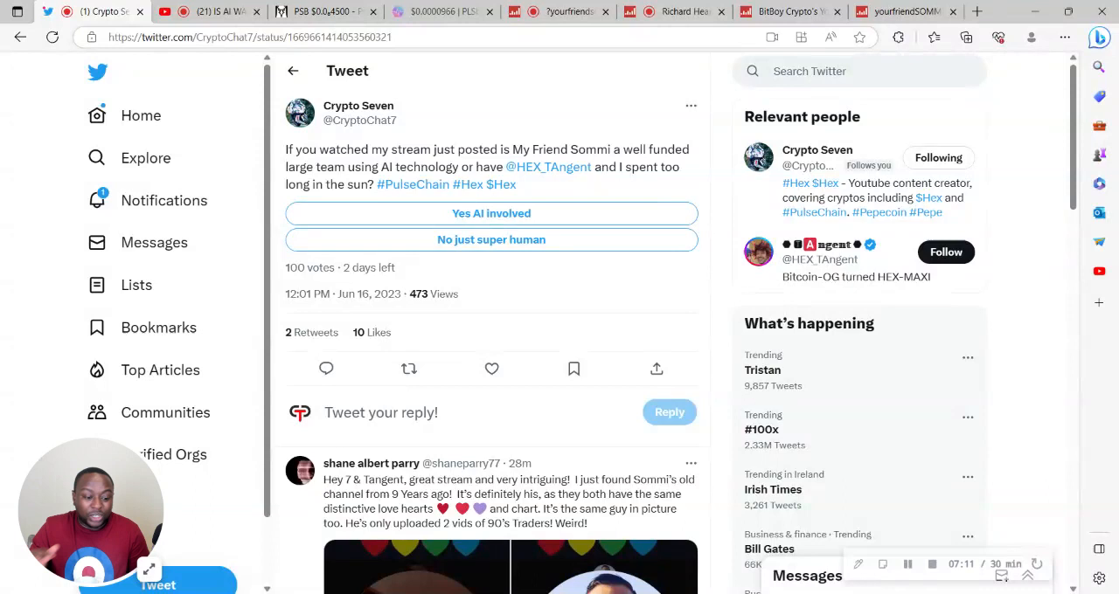
mouse_move(258, 117)
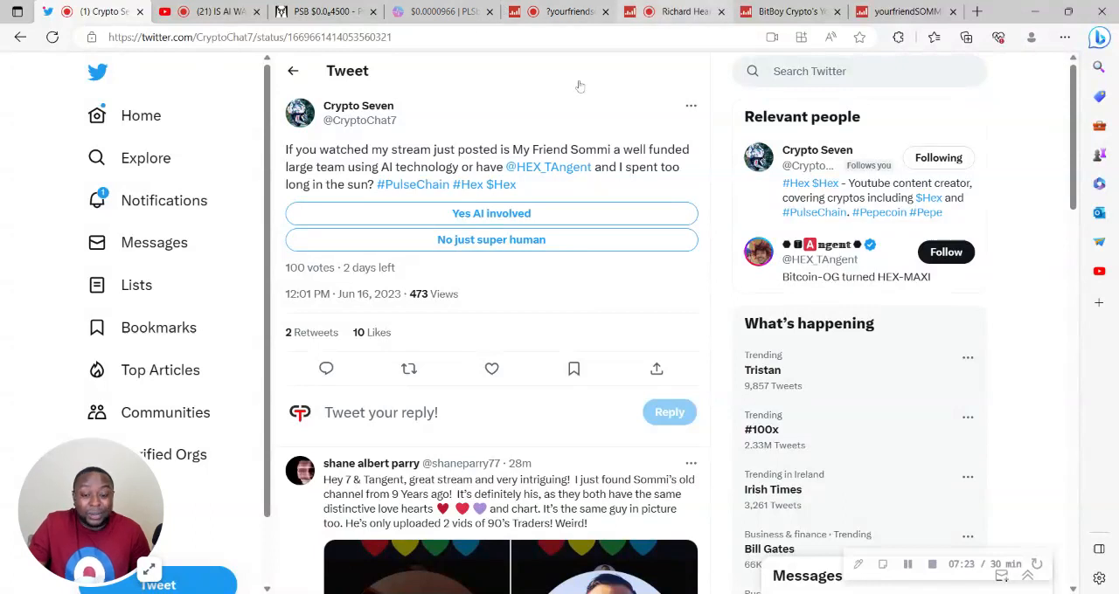
mouse_move(612, 334)
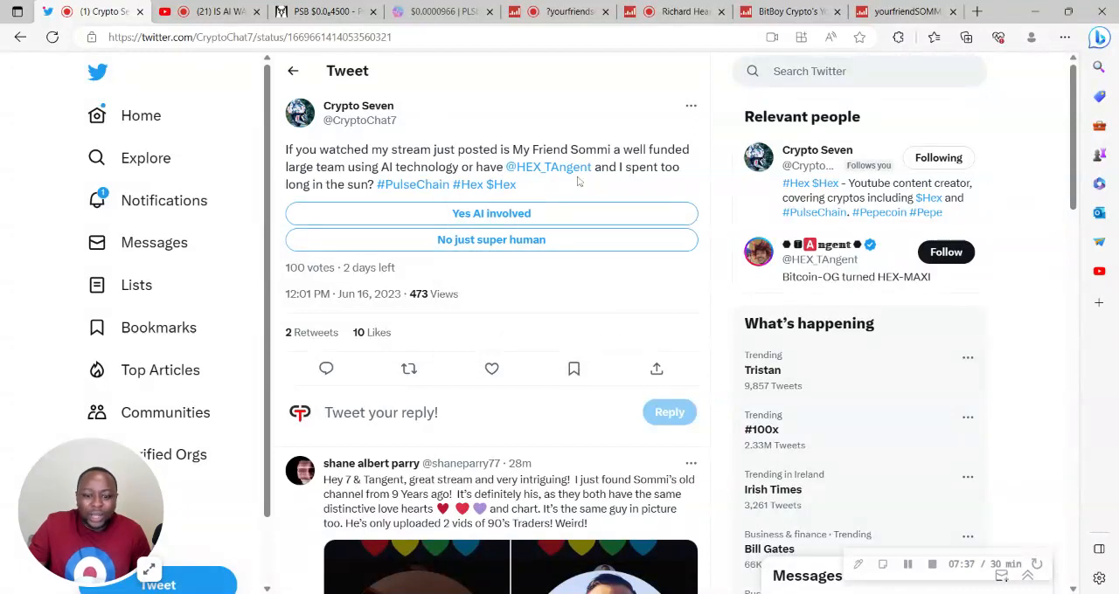
mouse_move(322, 203)
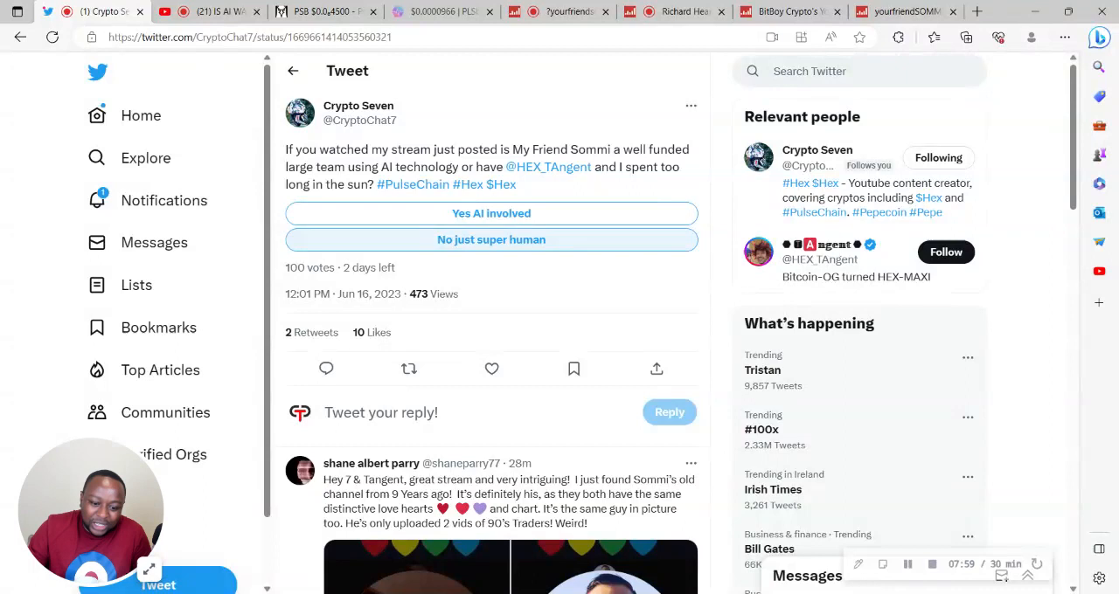
- Vote 'No just super human' in the poll, revealing 80.2% versus 19.8% across 101 votes
left_click(490, 237)
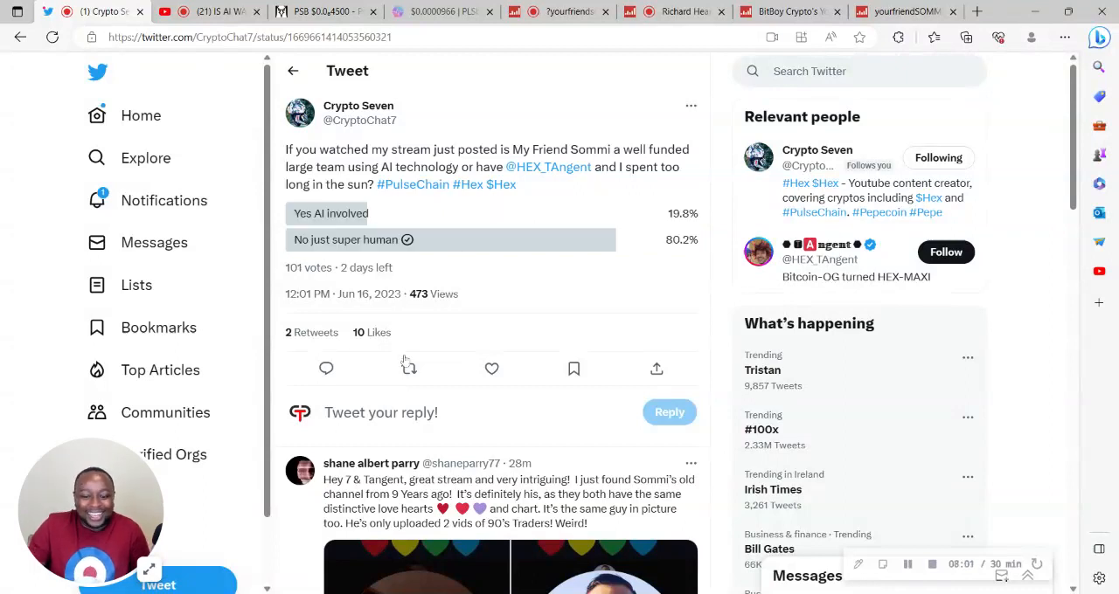
mouse_move(325, 255)
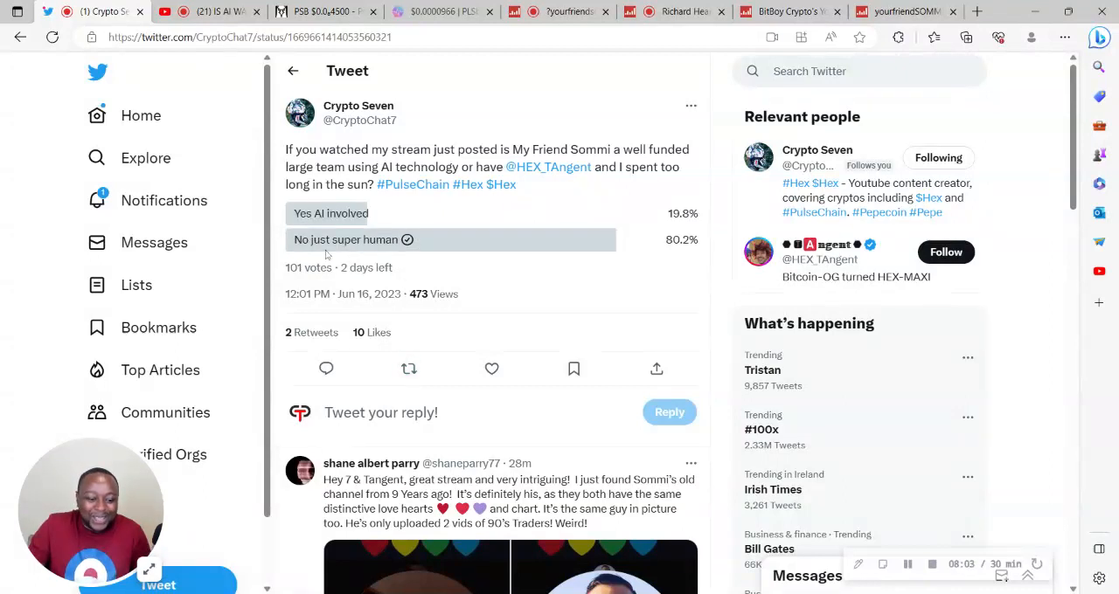
mouse_move(500, 280)
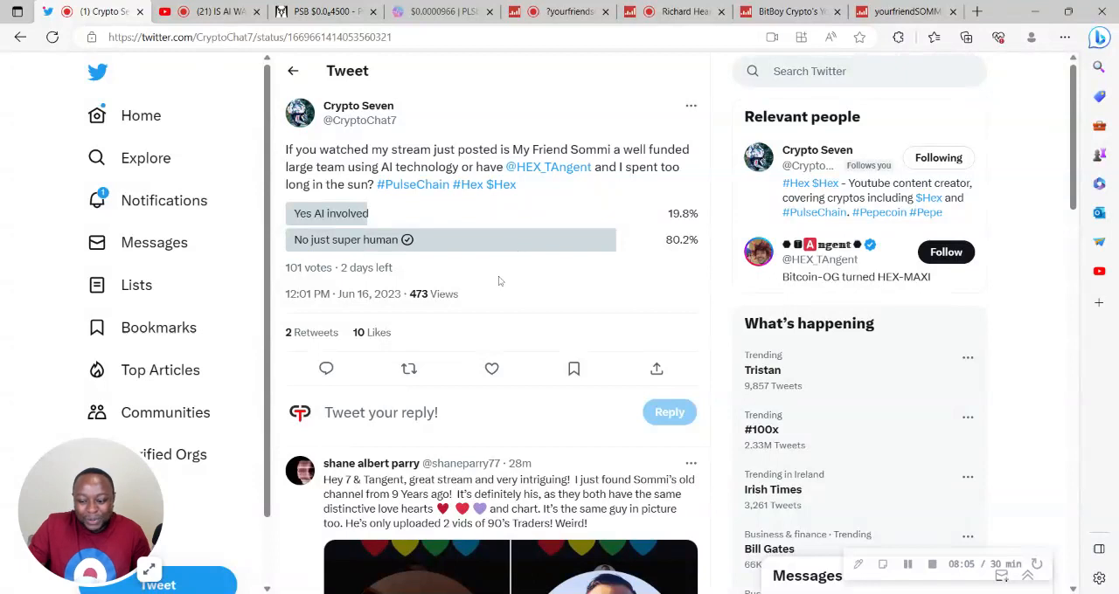
mouse_move(453, 255)
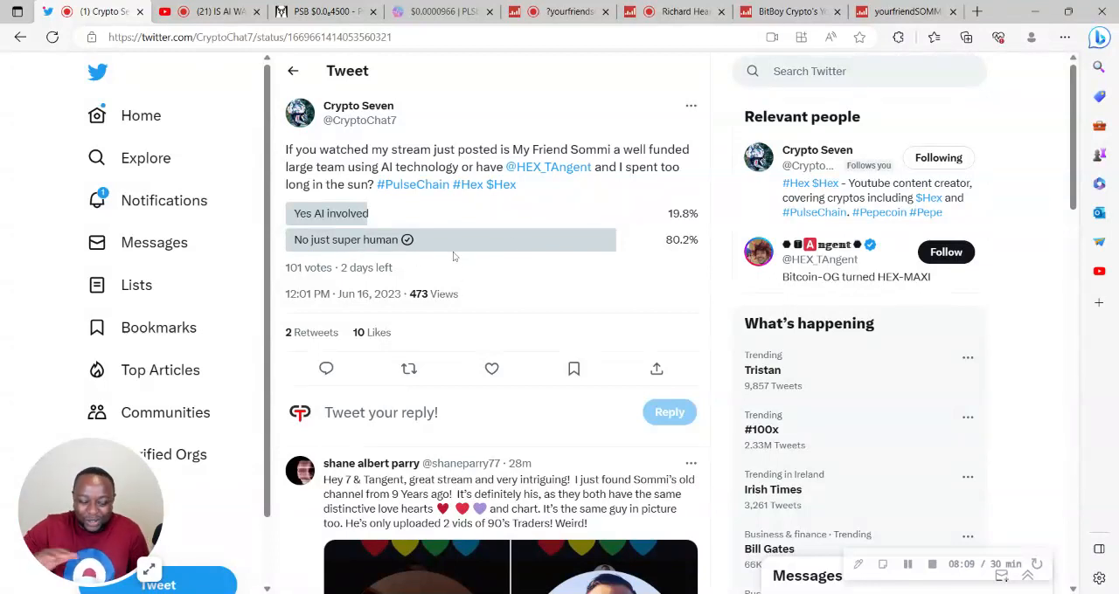
mouse_move(465, 224)
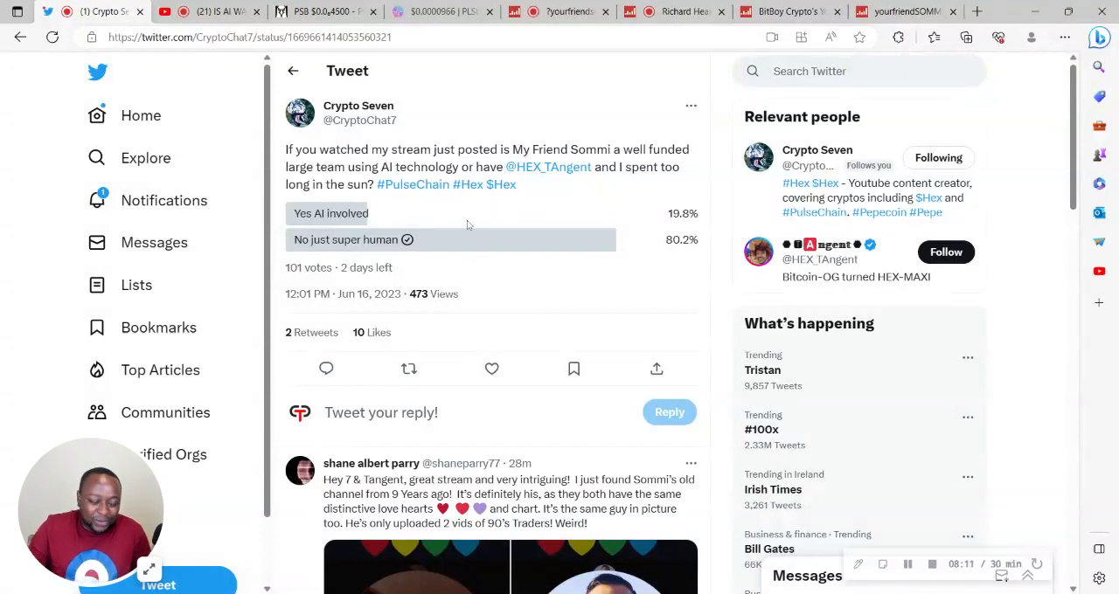
mouse_move(461, 294)
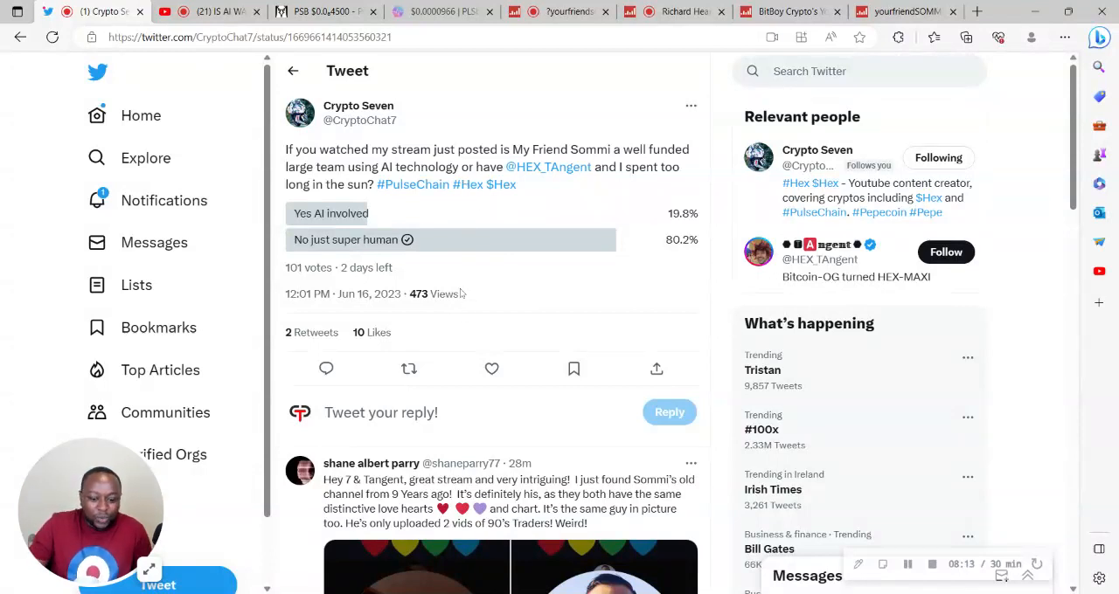
mouse_move(509, 327)
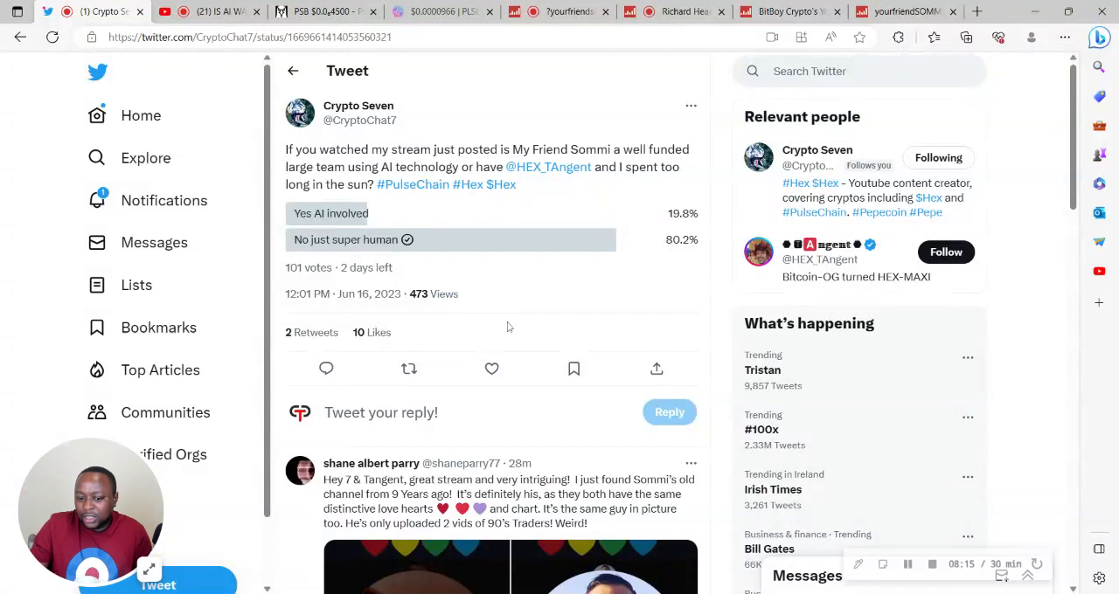